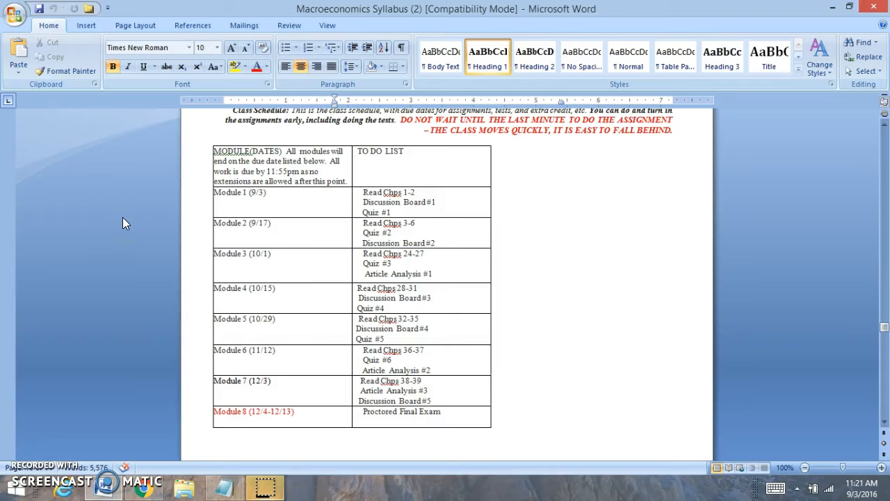
Switch to the Blackboard browser tab and scroll the Module 2 page's to-do list and chapter folders.
click(242, 222)
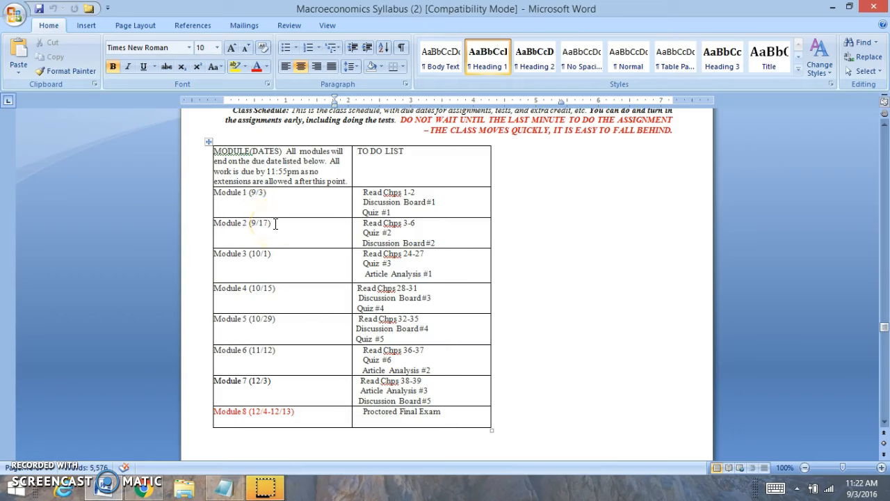
mouse_move(420, 223)
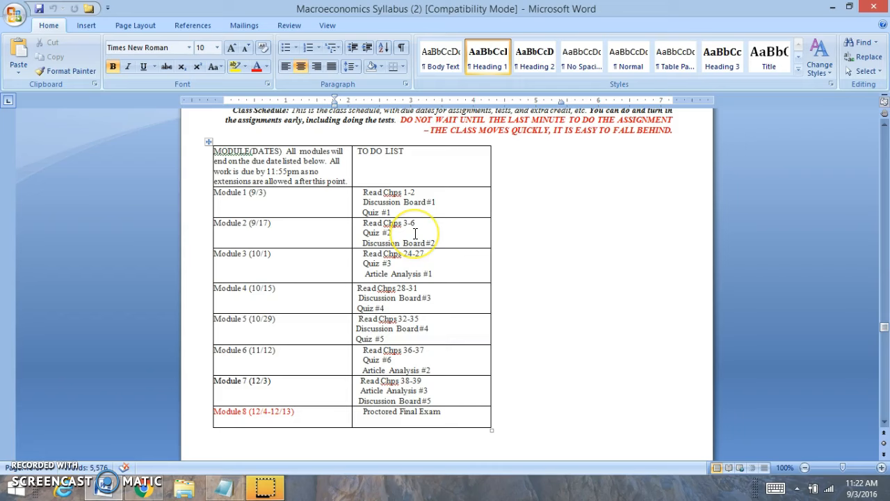
mouse_move(448, 245)
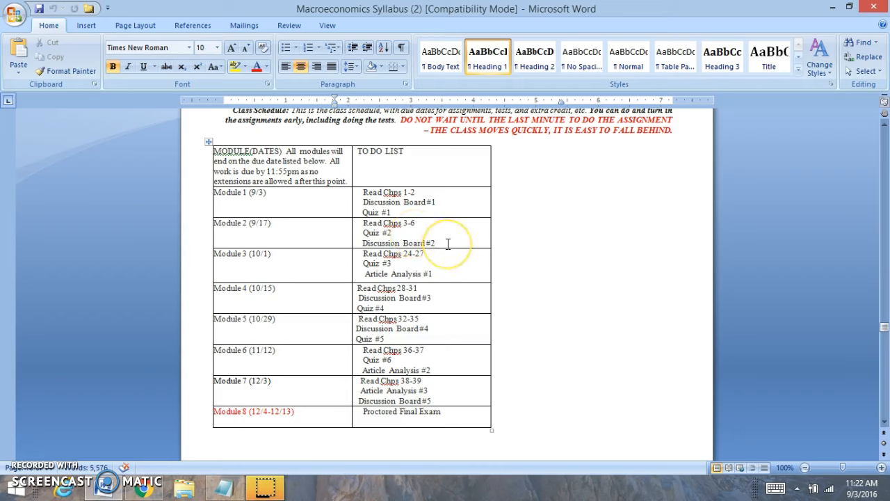
mouse_move(247, 338)
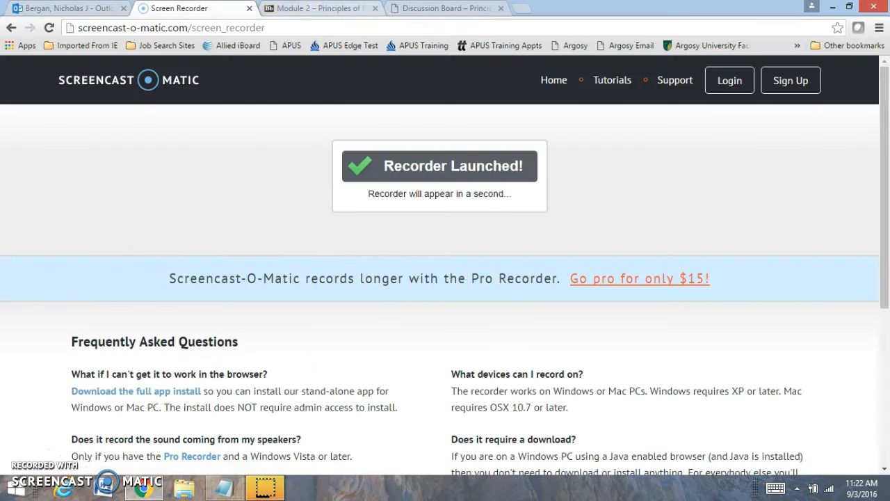
click(317, 9)
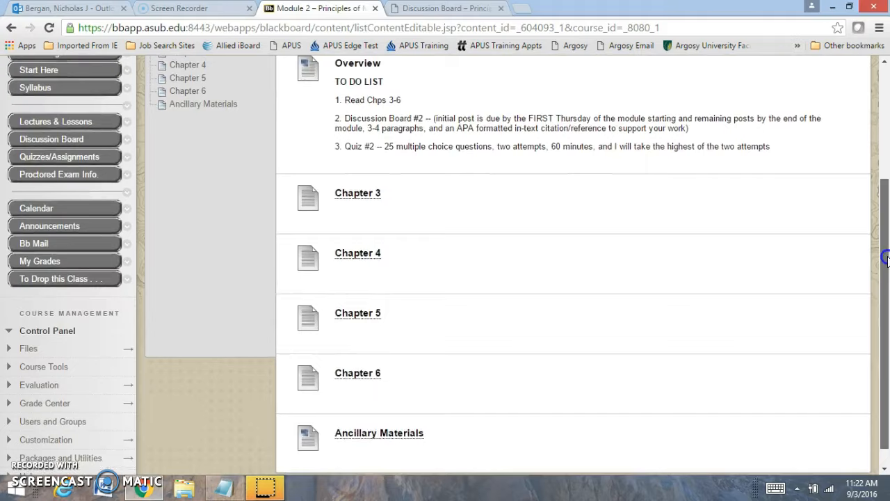
scroll(up, 3)
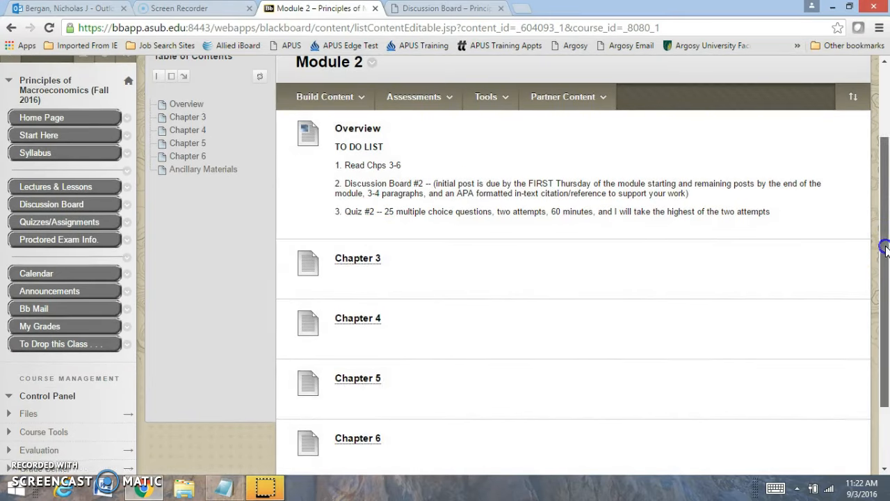
scroll(down, 3)
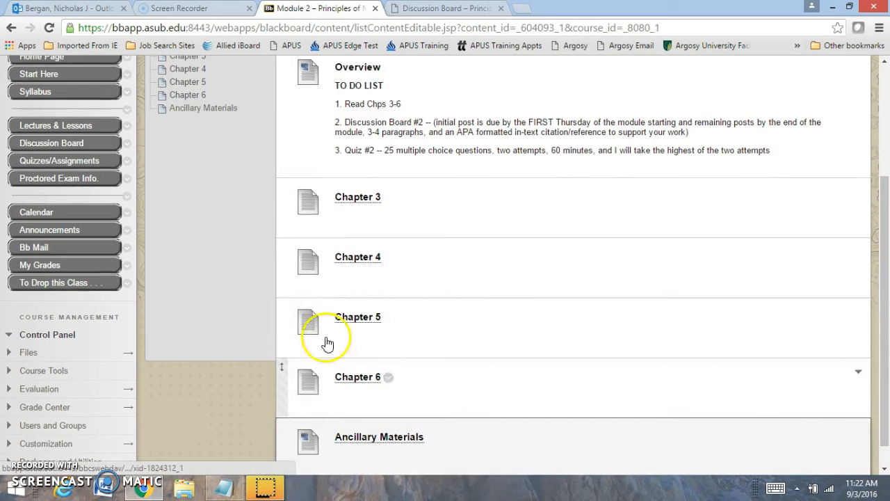
mouse_move(63, 161)
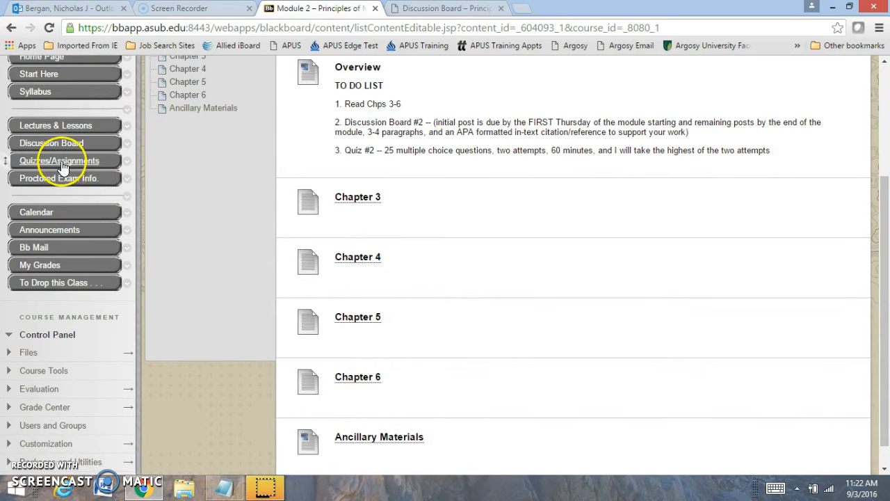
mouse_move(58, 162)
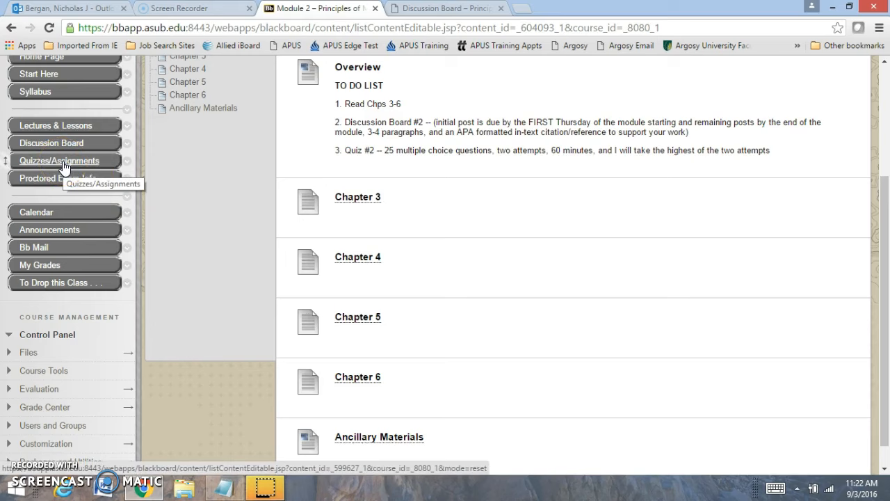
mouse_move(217, 192)
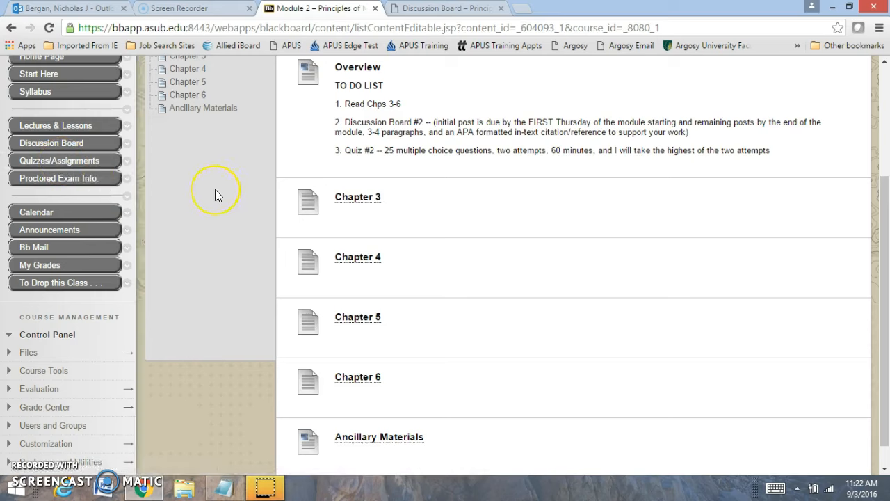
mouse_move(217, 195)
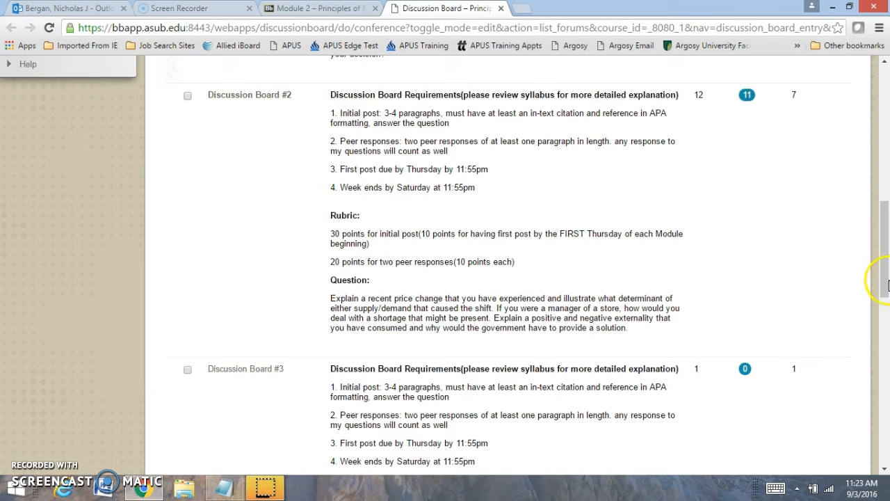
mouse_move(236, 292)
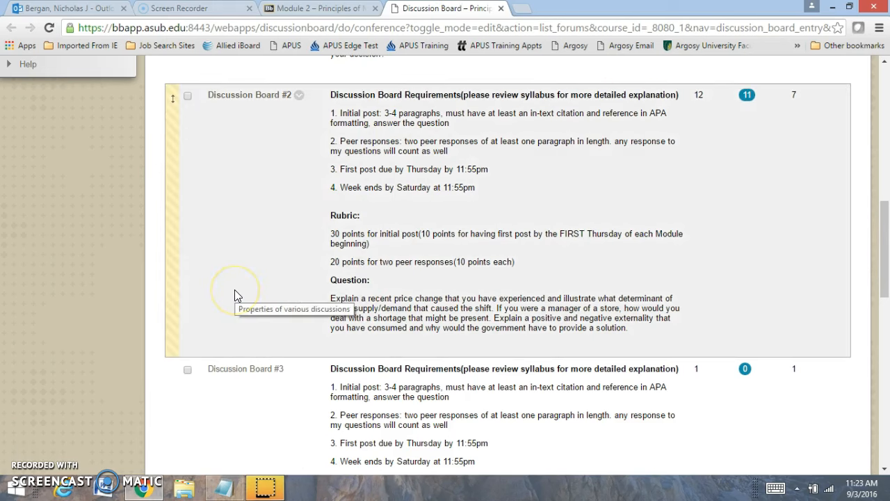
mouse_move(128, 286)
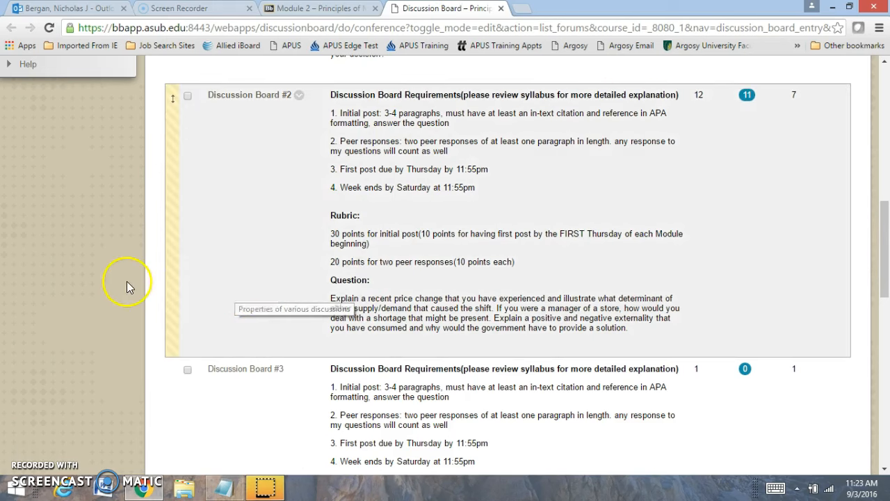
mouse_move(128, 285)
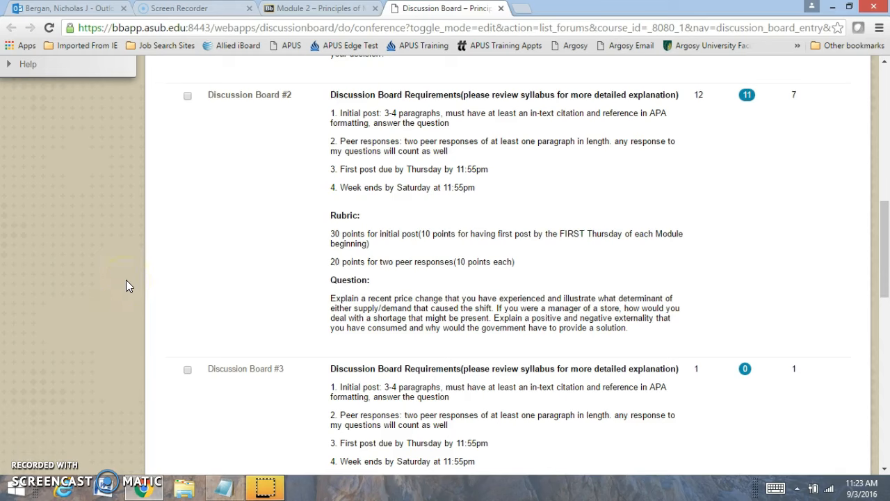